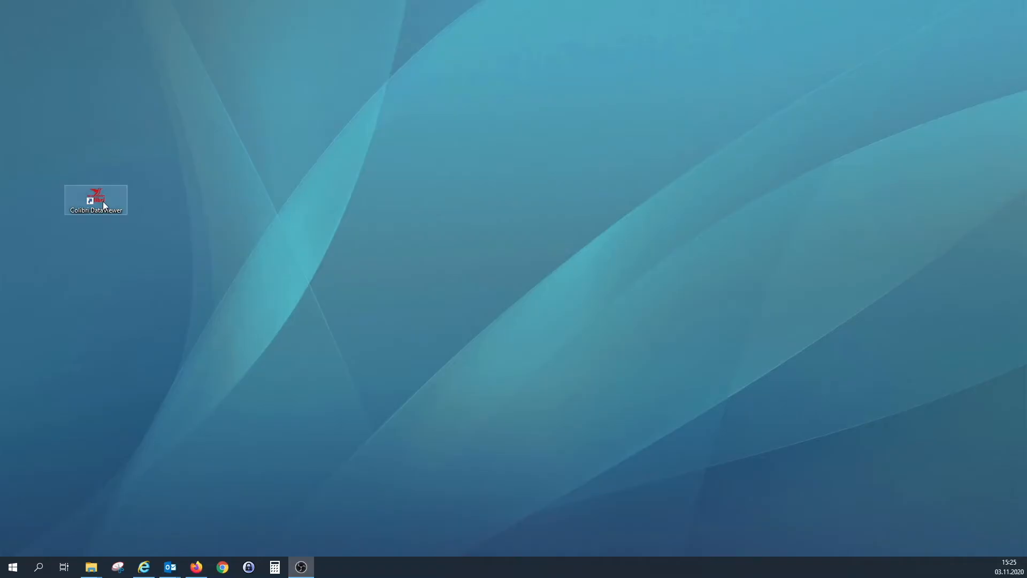
Step: Launch Colibri DataViewer from its desktop shortcut
{"action": "double_click", "coordinate": [96, 199]}
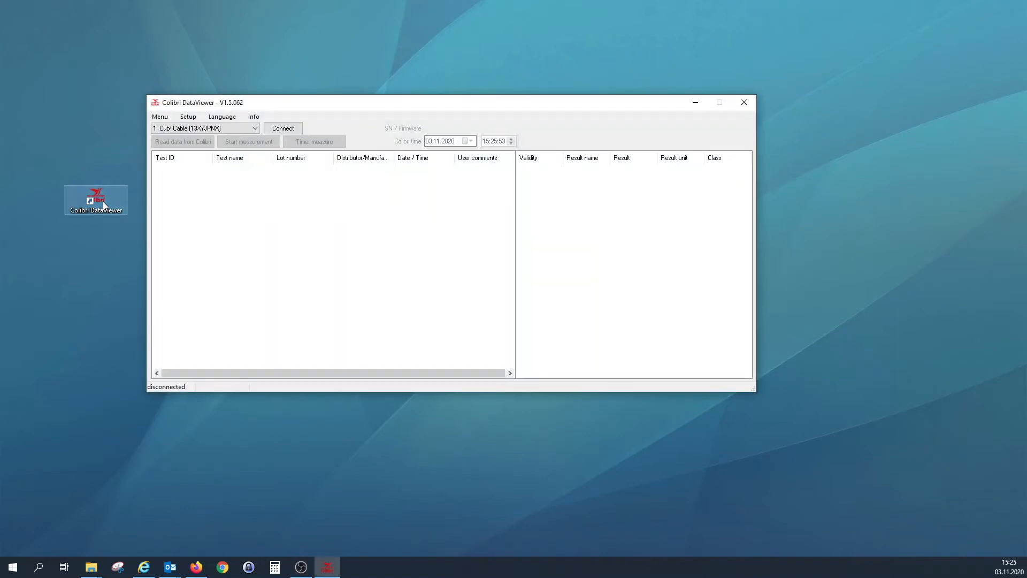
{"action": "mouse_move", "coordinate": [261, 193]}
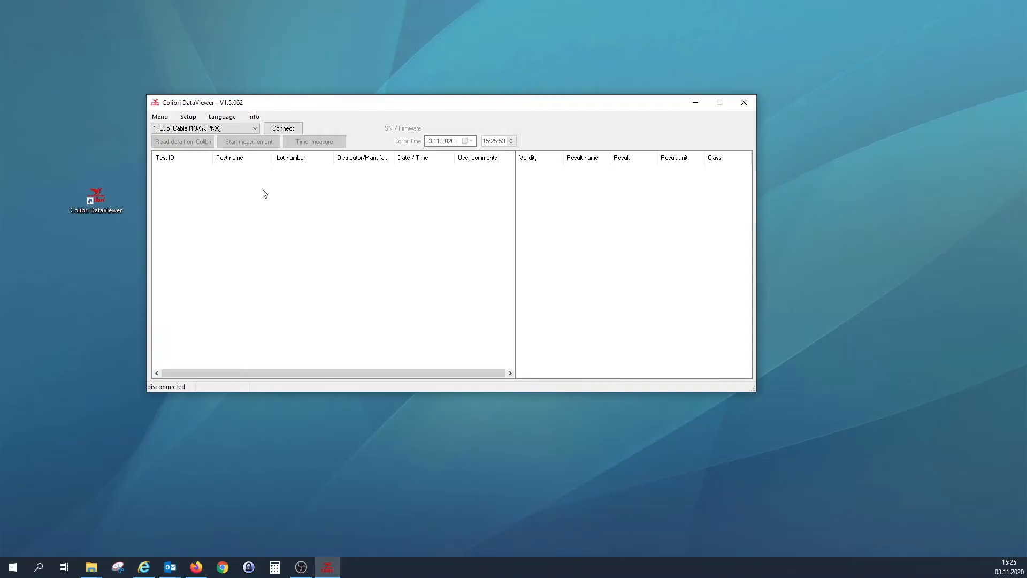
{"action": "mouse_move", "coordinate": [283, 128]}
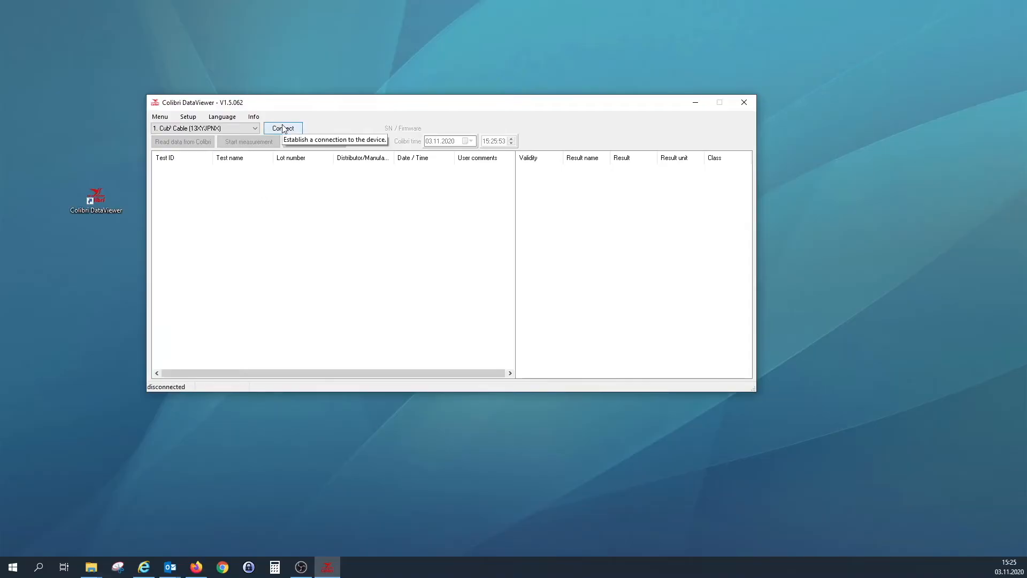
Step: Connect to the Colibri device and set its clock to the computer's system time
{"action": "left_click", "coordinate": [283, 128]}
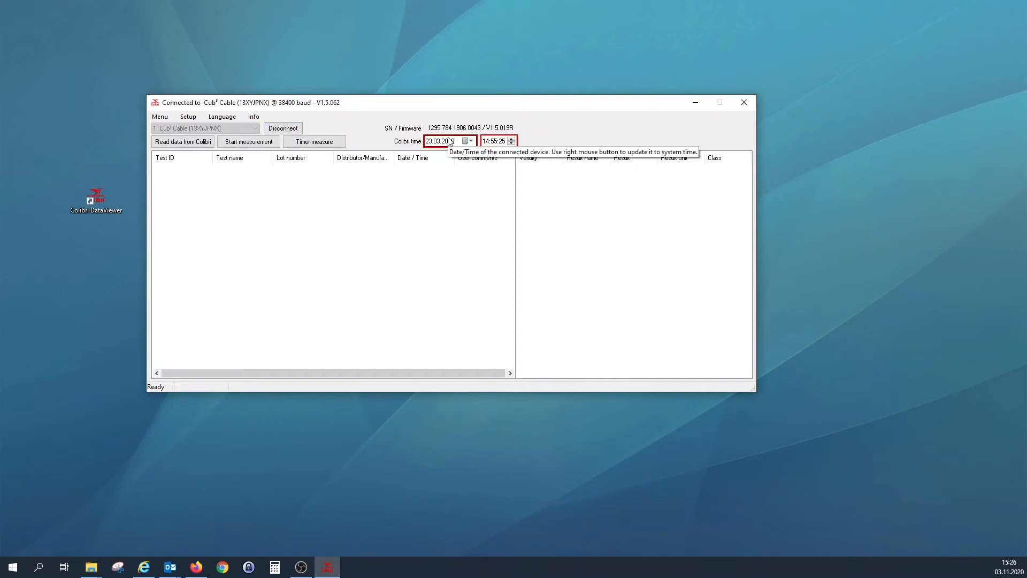
{"action": "right_click", "coordinate": [438, 141]}
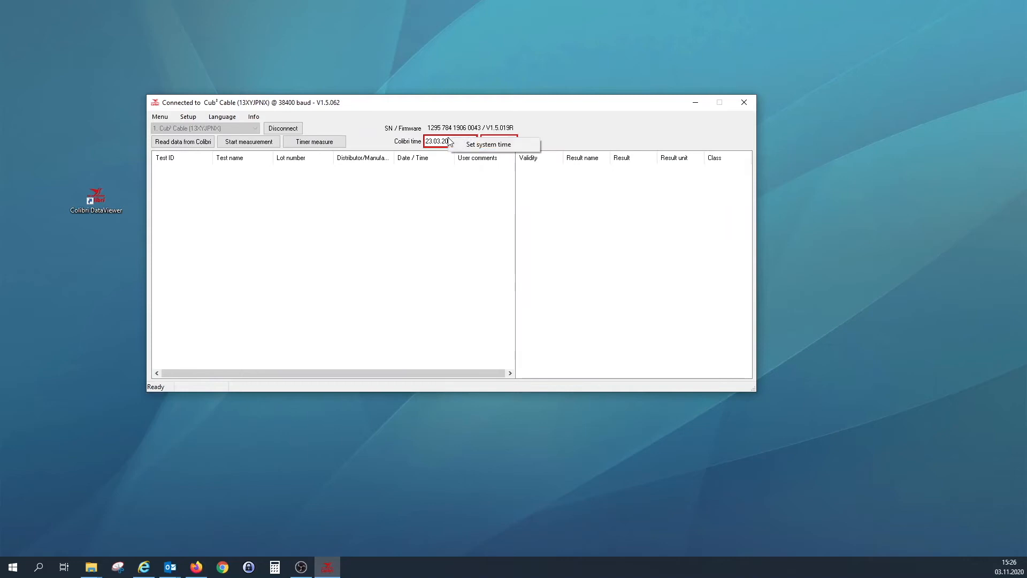
{"action": "mouse_move", "coordinate": [488, 144]}
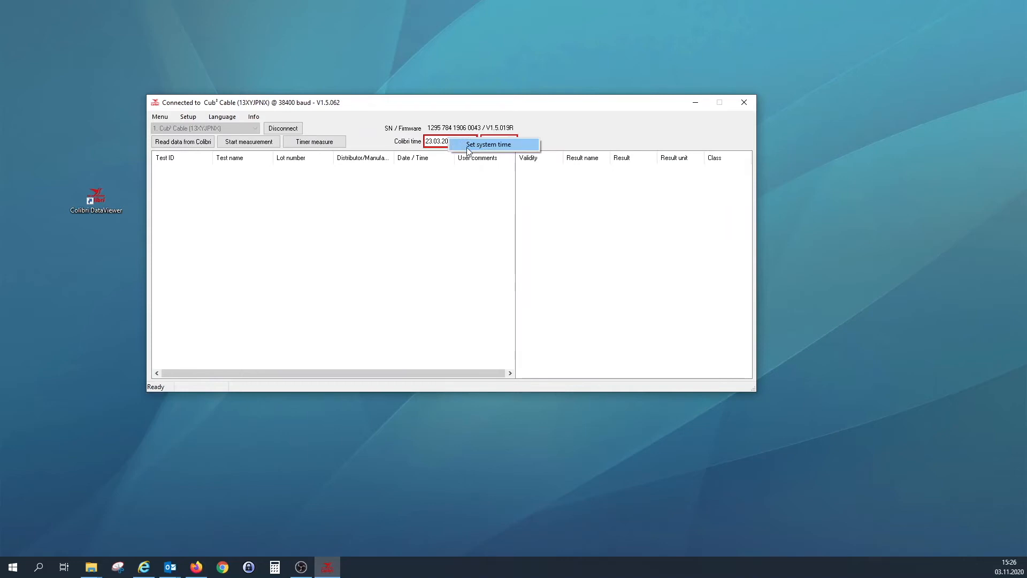
{"action": "left_click", "coordinate": [487, 144]}
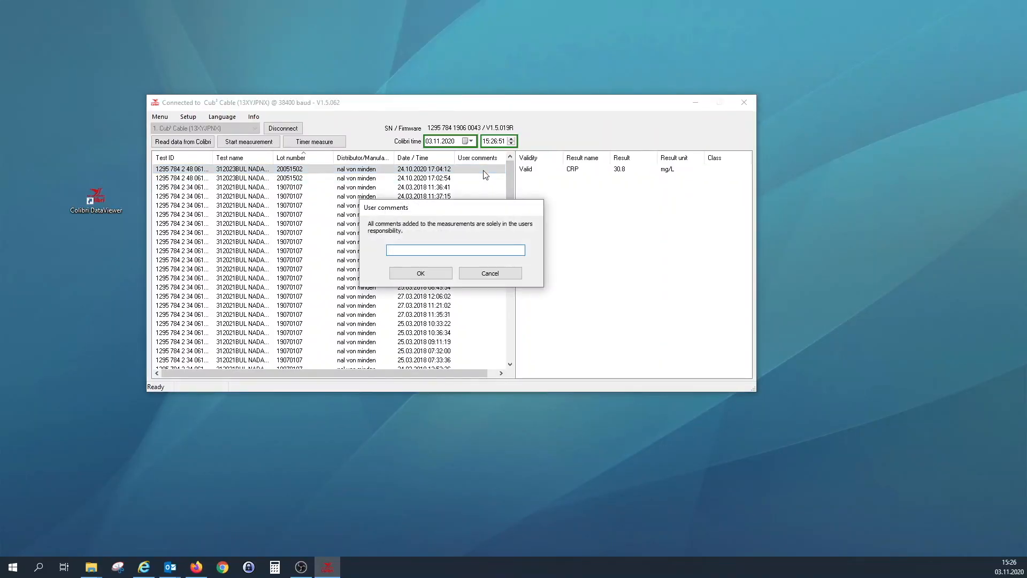
Step: Enter '12345' in the User comments dialog for the newest measurement
{"action": "type", "text": "12345"}
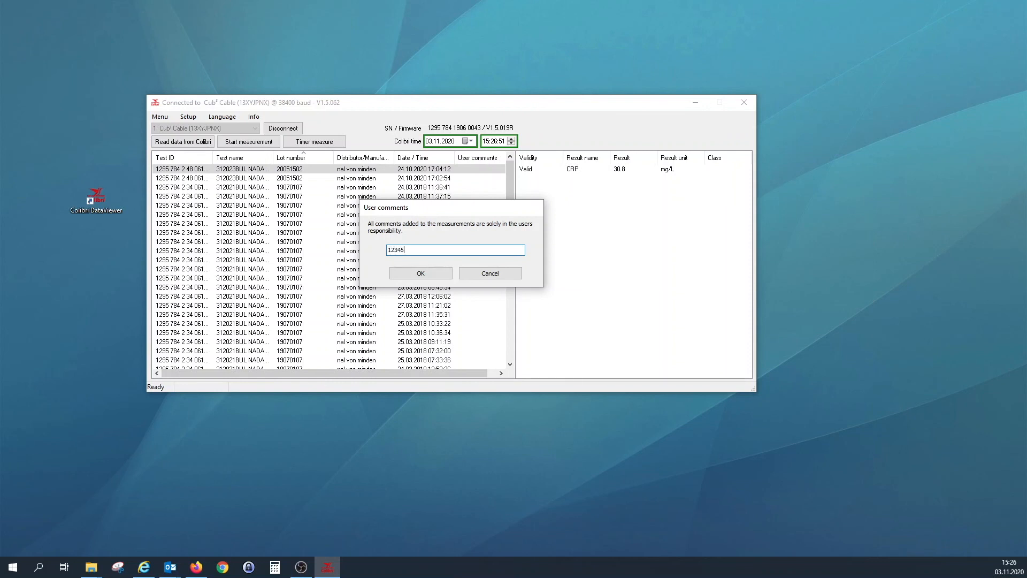